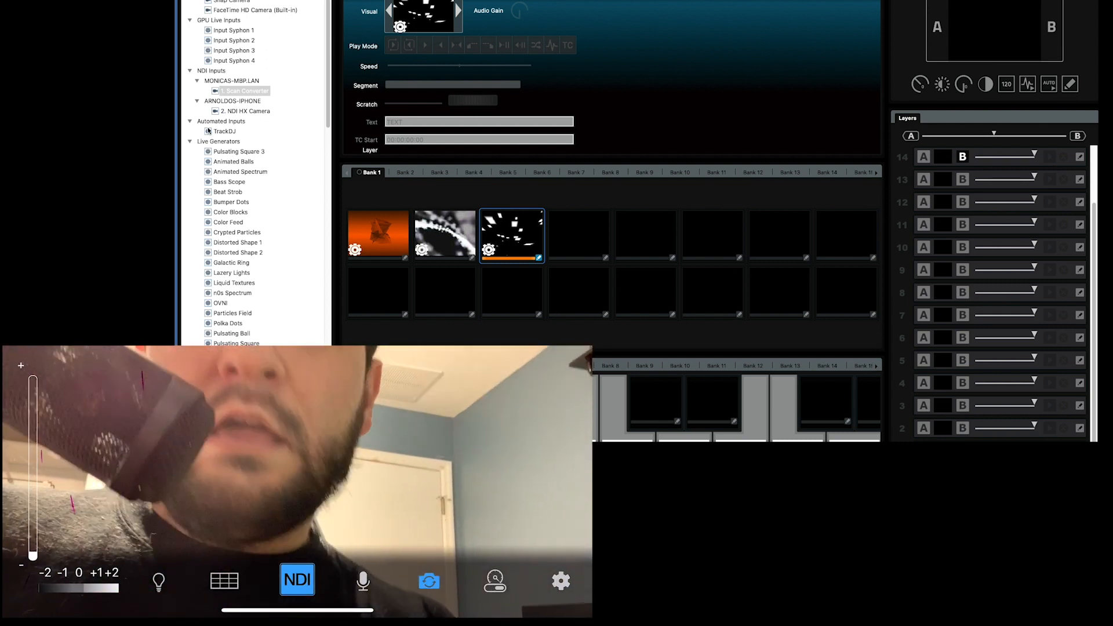
Step: Load the NDI '1. Scan Converter' input into Bank 1's fourth clip cell
left_click(244, 111)
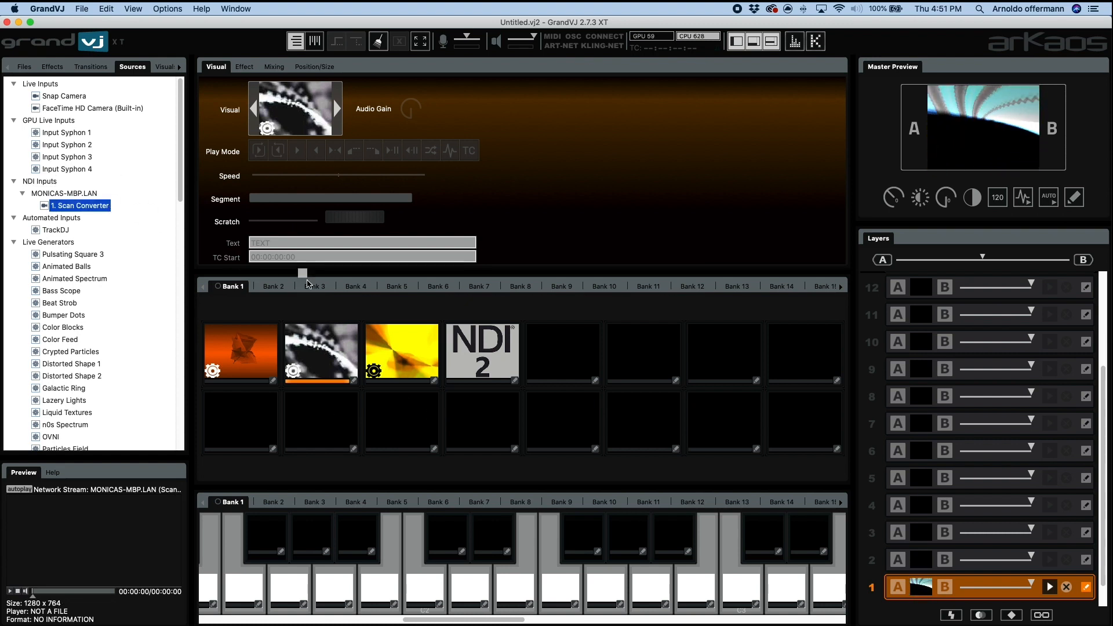
Step: Trigger the NDI Scan Converter clip, then search Spotlight for 'obs'
left_click(482, 353)
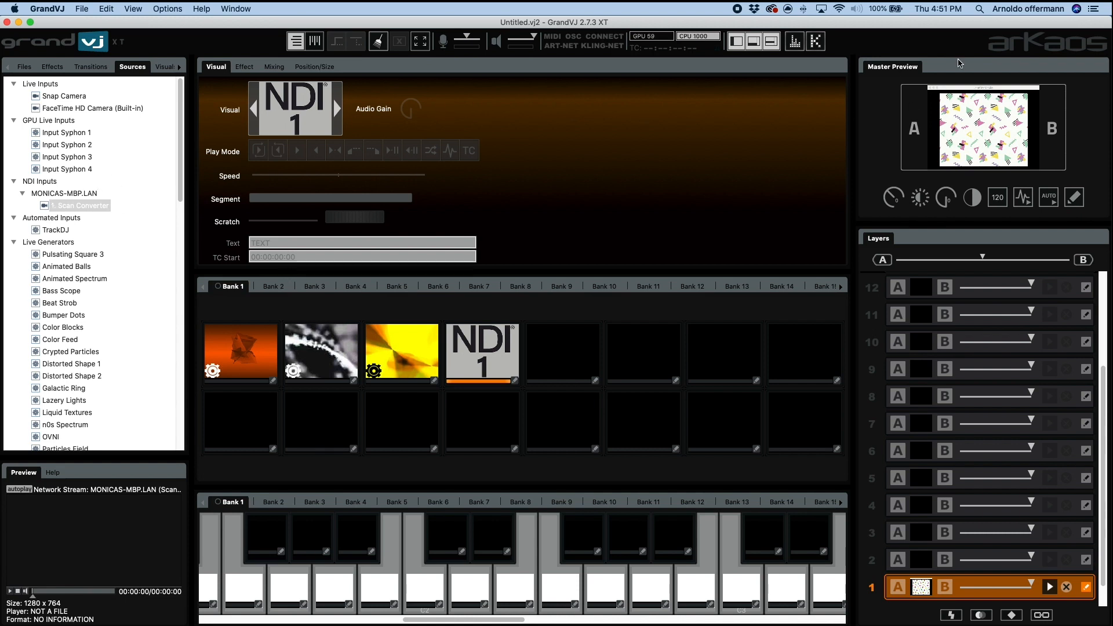
type("obS")
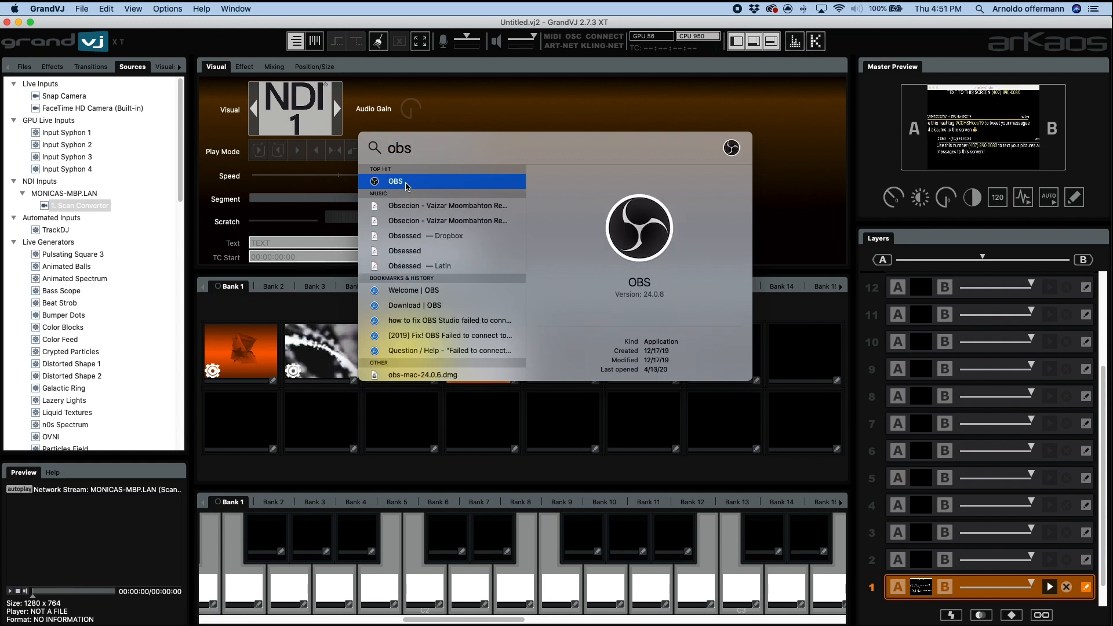
Step: Launch OBS Studio, add a scene named GVJ, and start adding an NDI Source
left_click(396, 181)
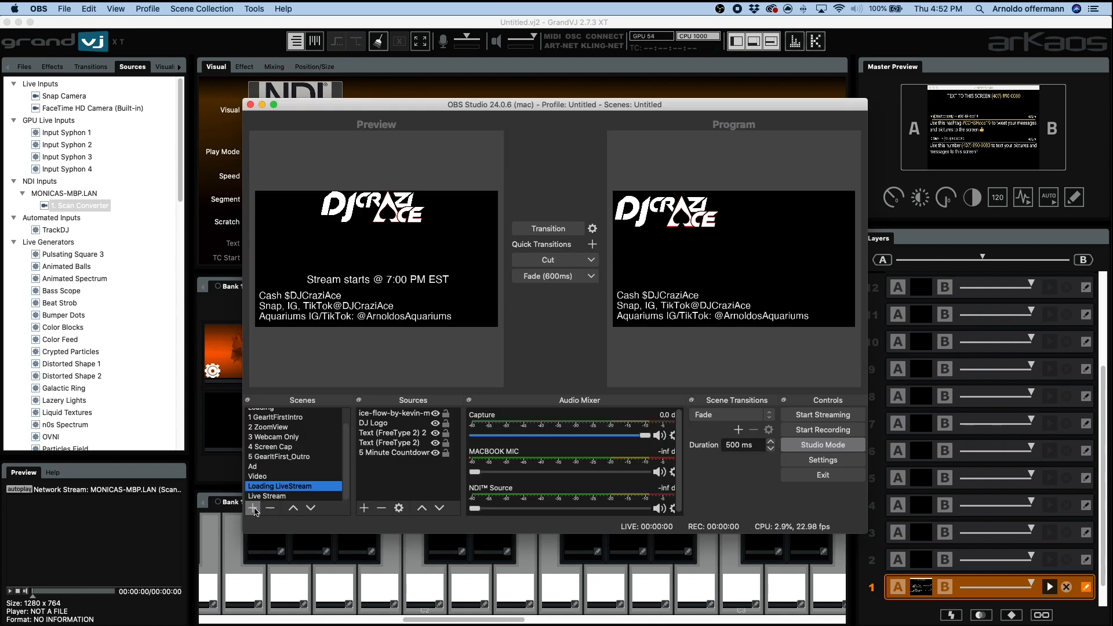
left_click(252, 508)
type("GVJ")
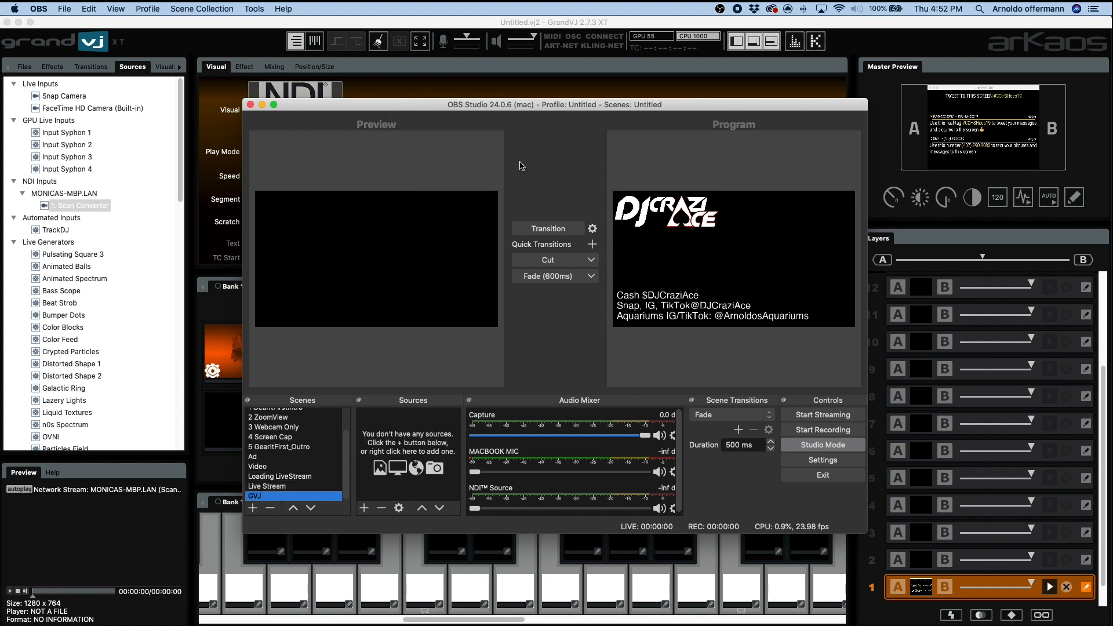
left_click(364, 508)
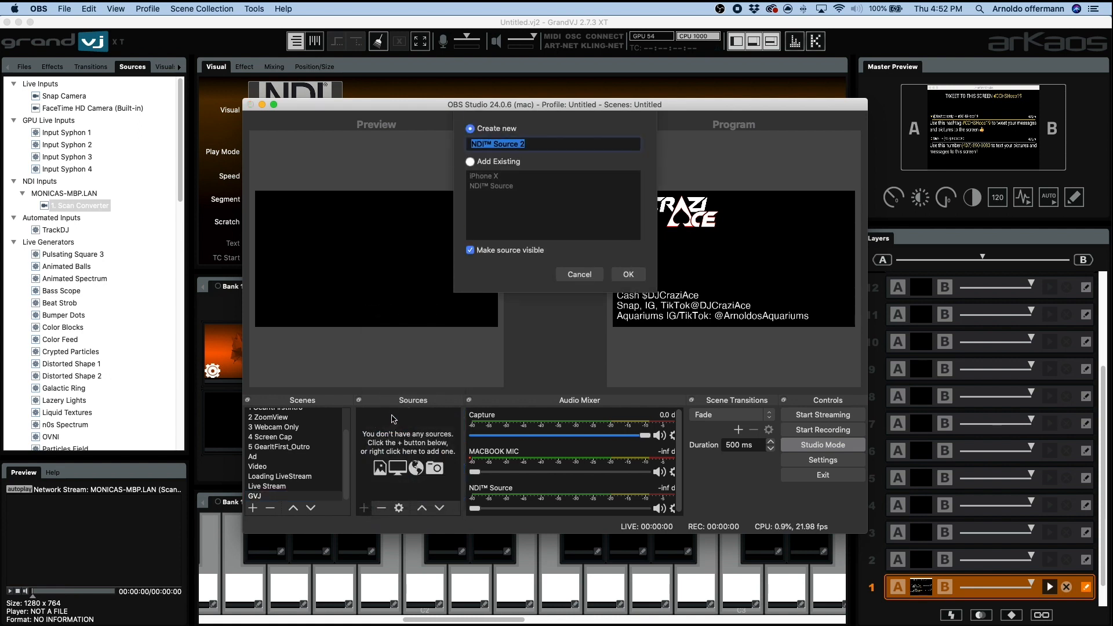
Step: Name the NDI source GVJ_NDI and select 'MACBOOK-PRO.LOCAL (GrandVJ output)' as its sender
type("G")
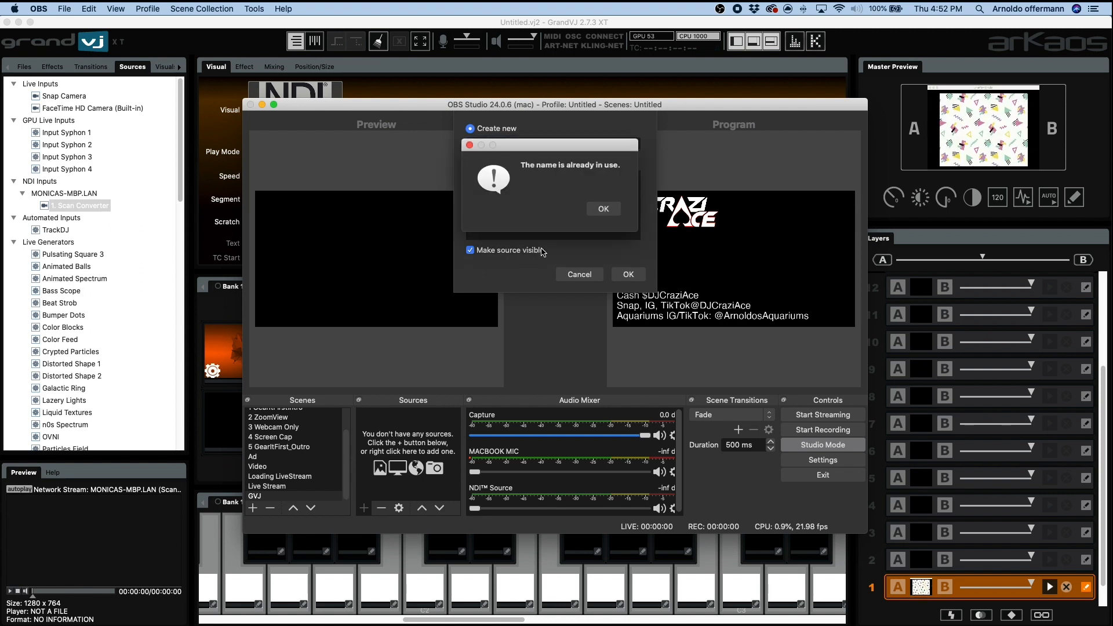
left_click(603, 208)
type("GVJ_NDI")
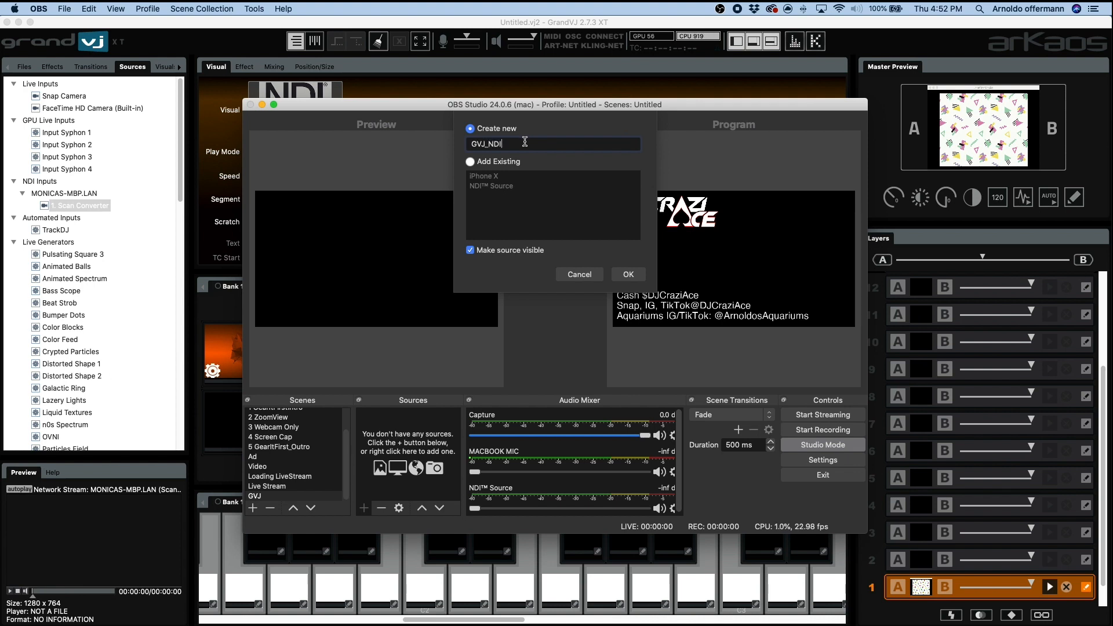
left_click(626, 275)
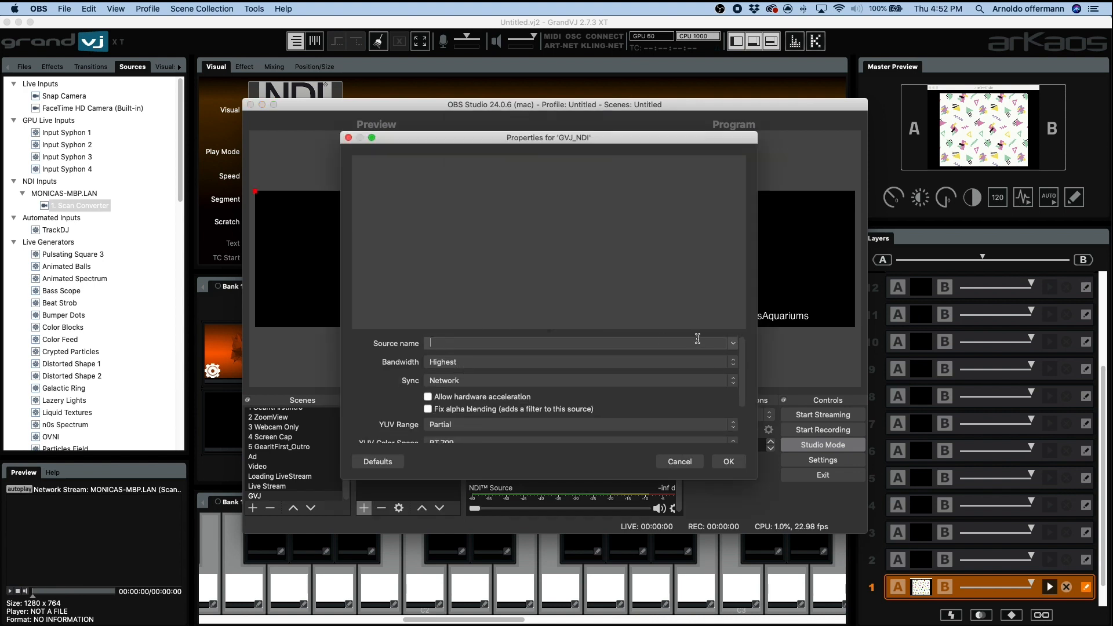
left_click(732, 342)
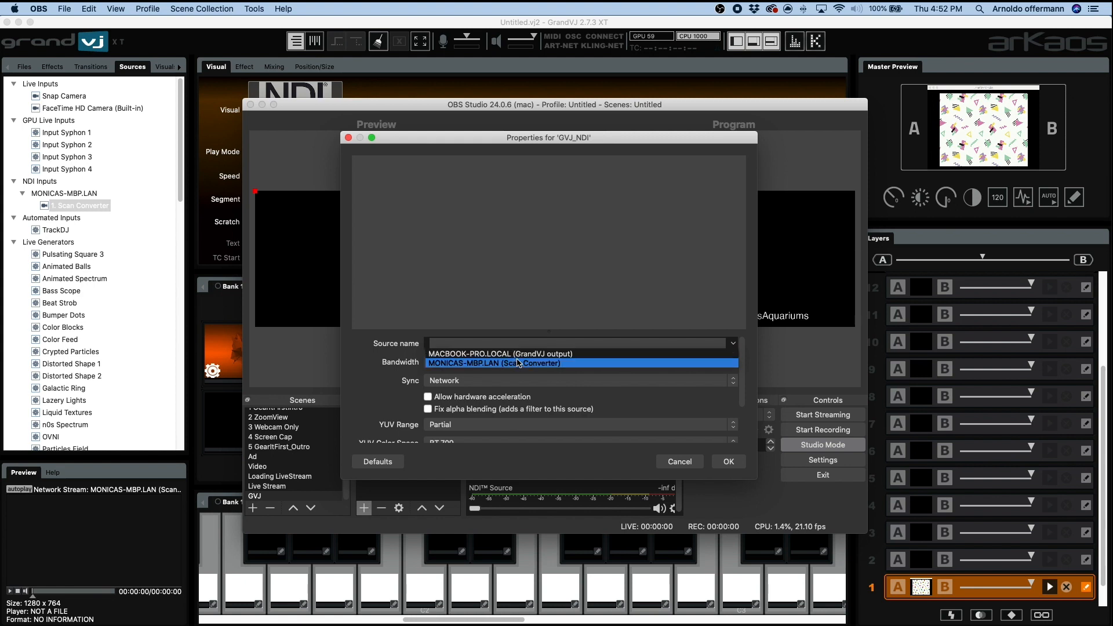
left_click(499, 353)
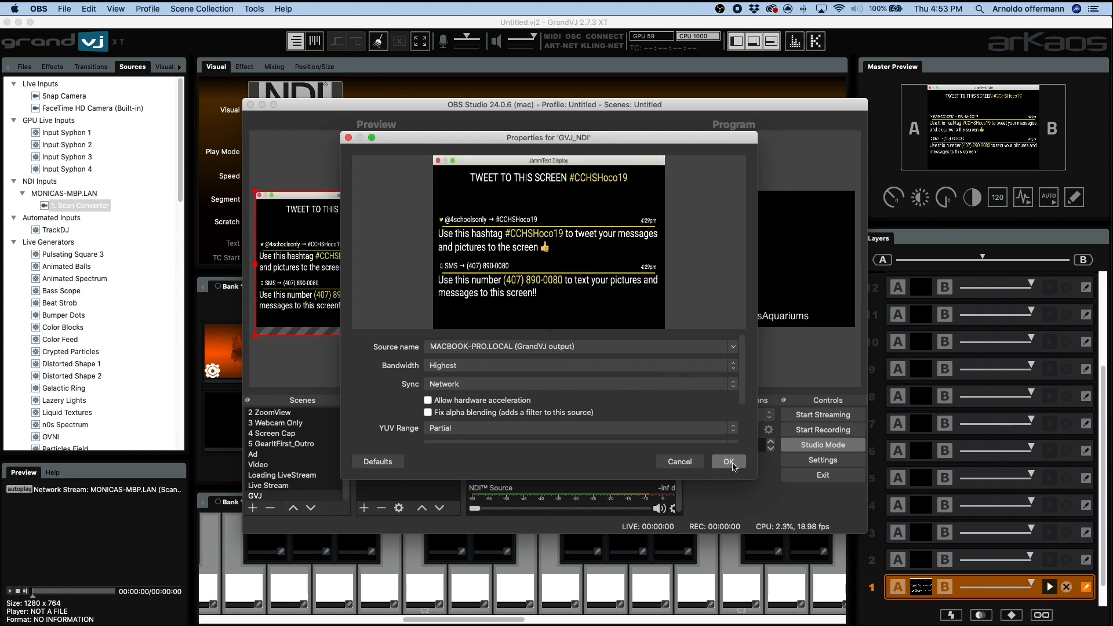
Step: Confirm the GVJ_NDI source settings and return to GrandVJ to play a performer clip
left_click(728, 462)
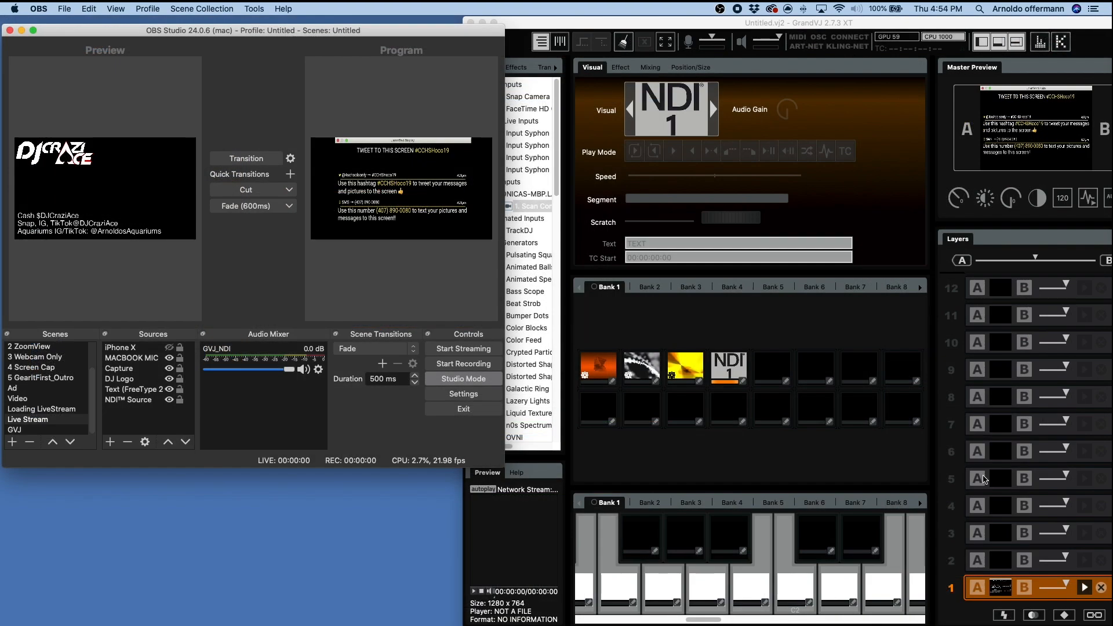
left_click(639, 369)
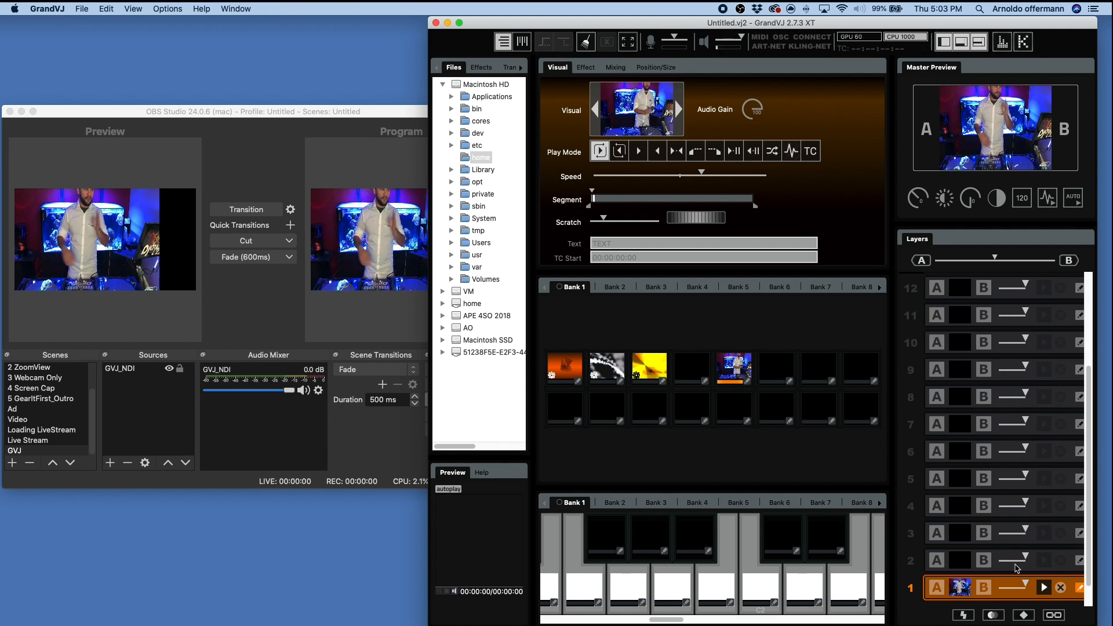
Step: Add the existing AG06 Audio Input Capture source to the GVJ scene
left_click(648, 367)
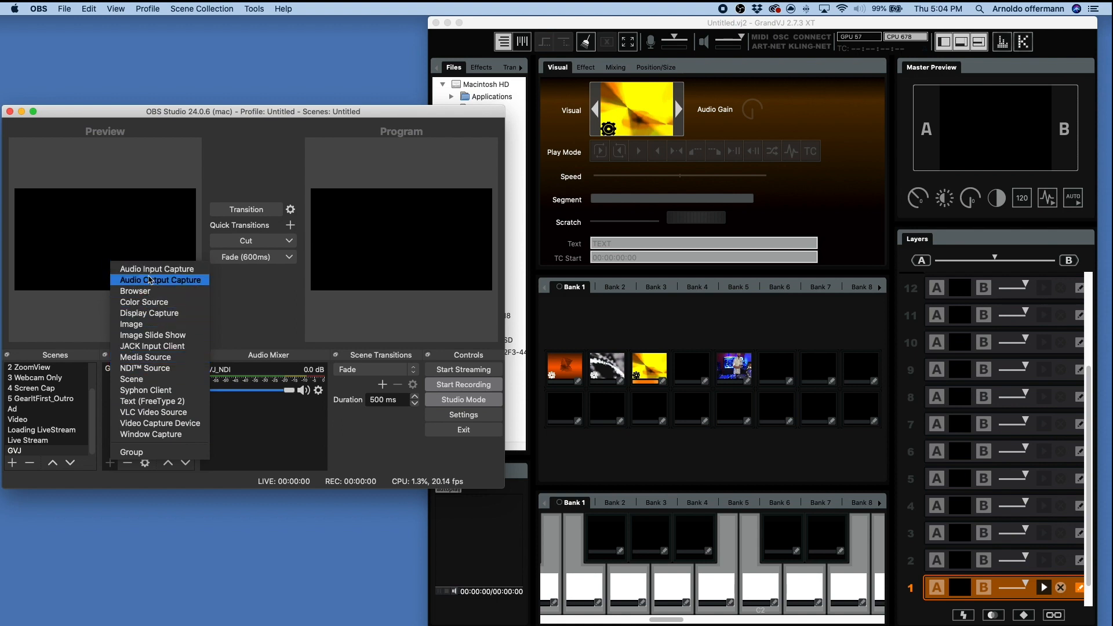
left_click(161, 279)
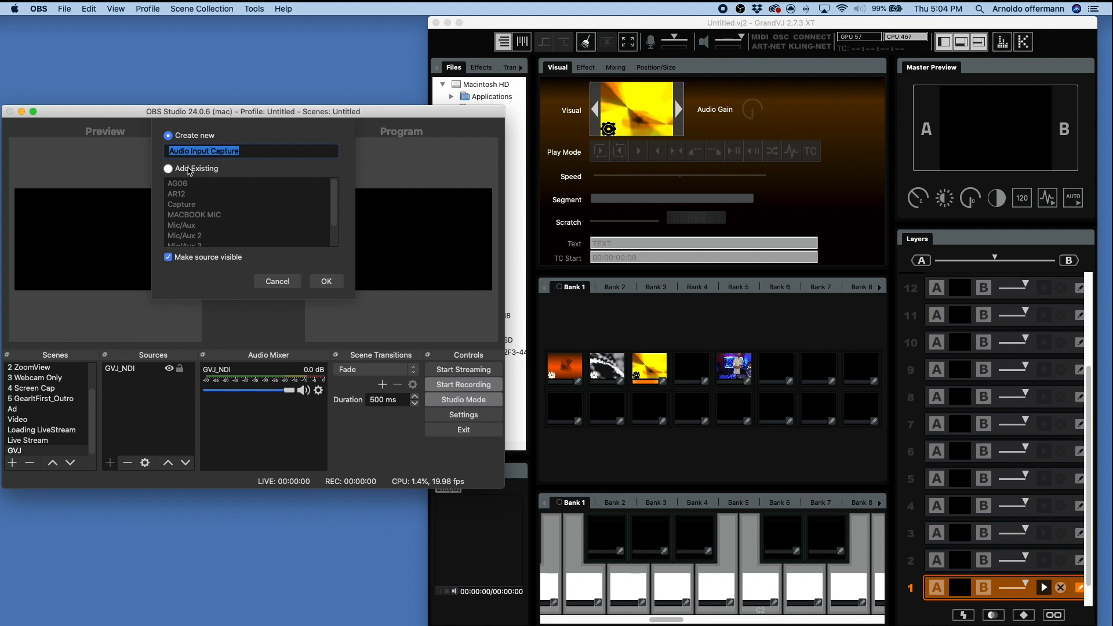
left_click(167, 168)
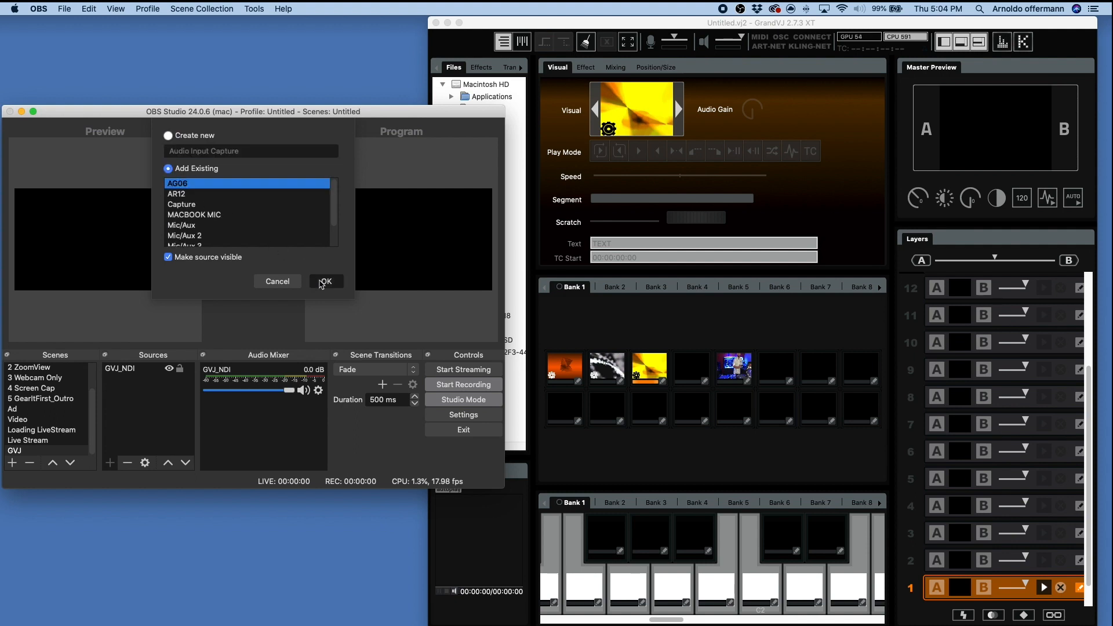
left_click(325, 281)
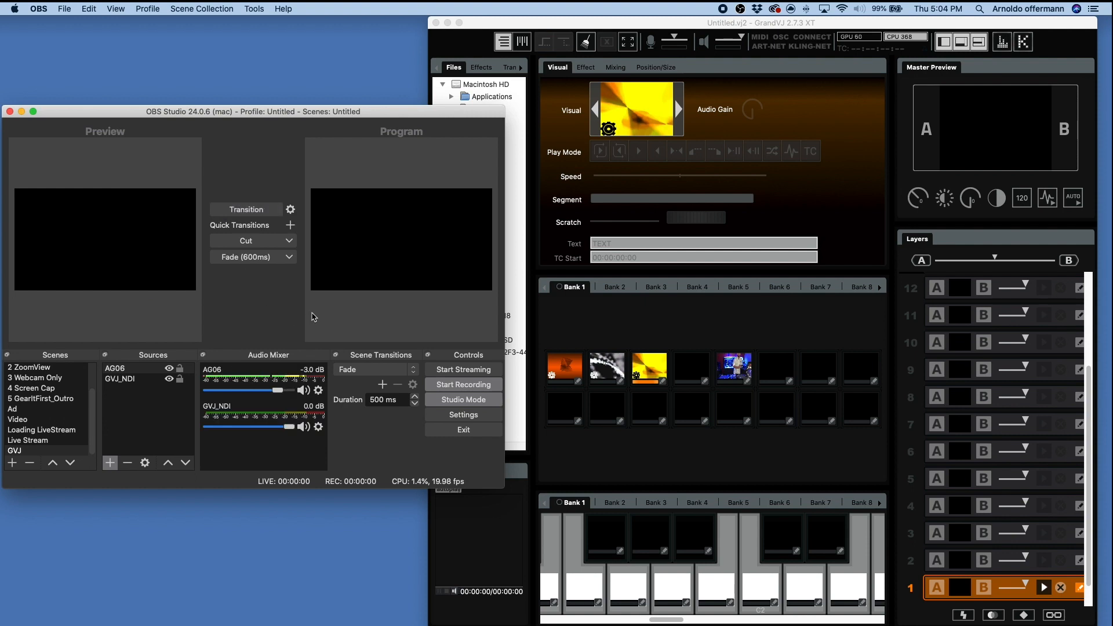
mouse_move(671, 471)
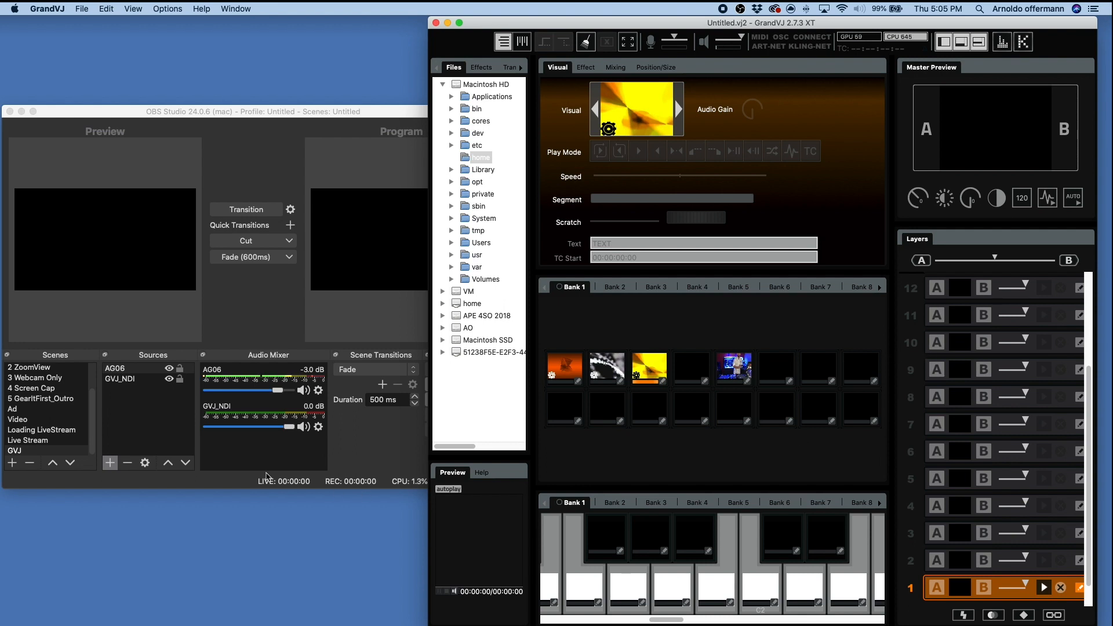
mouse_move(32, 452)
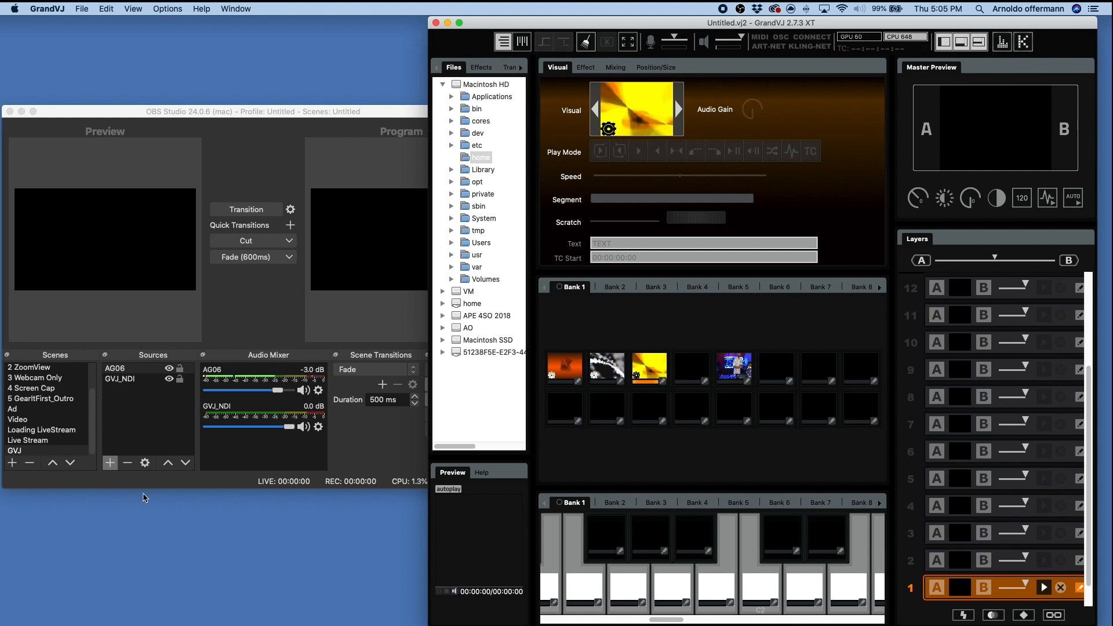
left_click(104, 111)
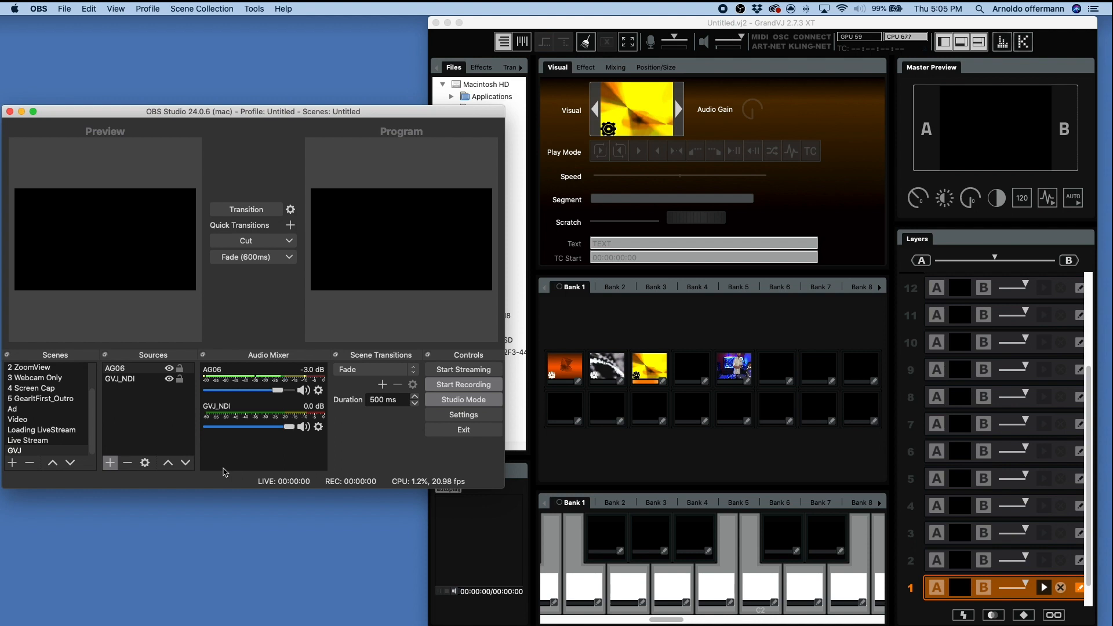
mouse_move(594, 342)
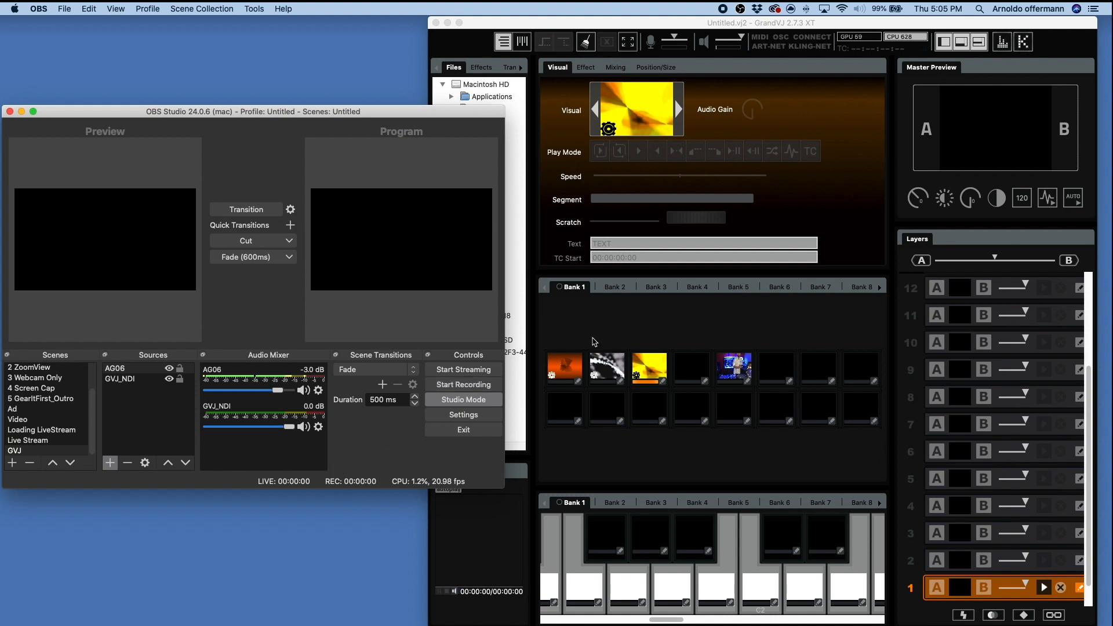